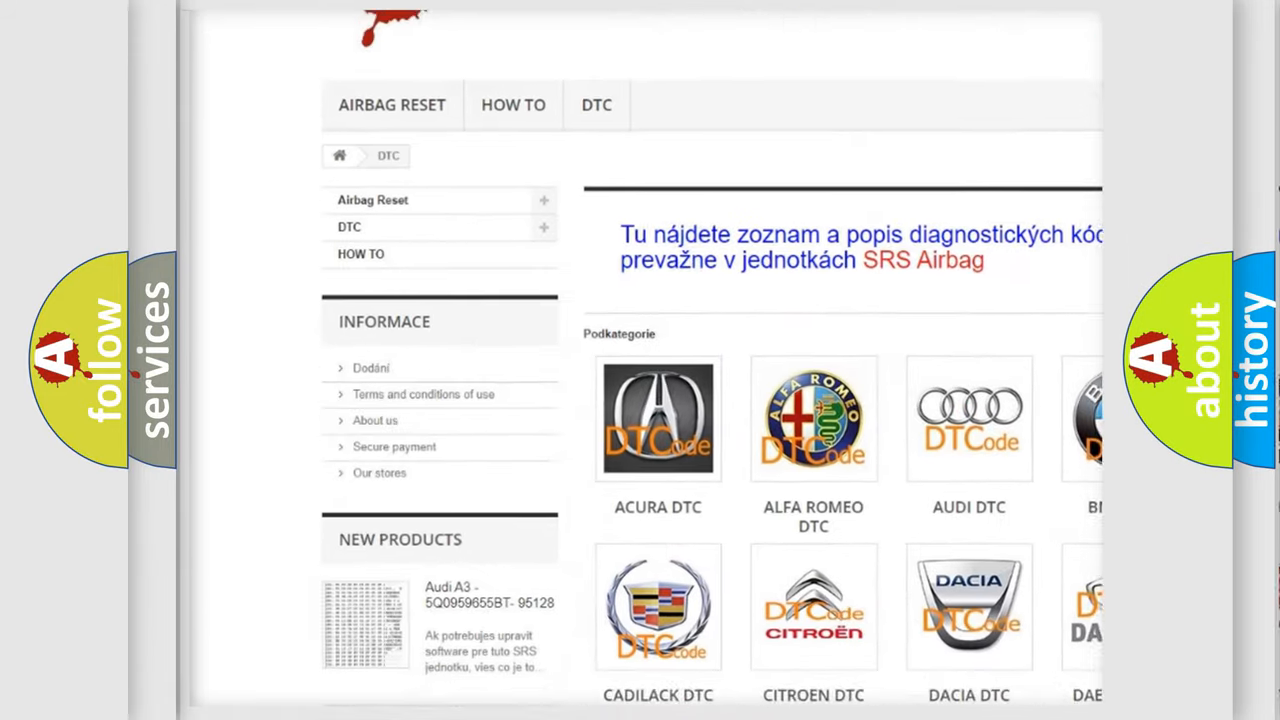
scroll("down", 3)
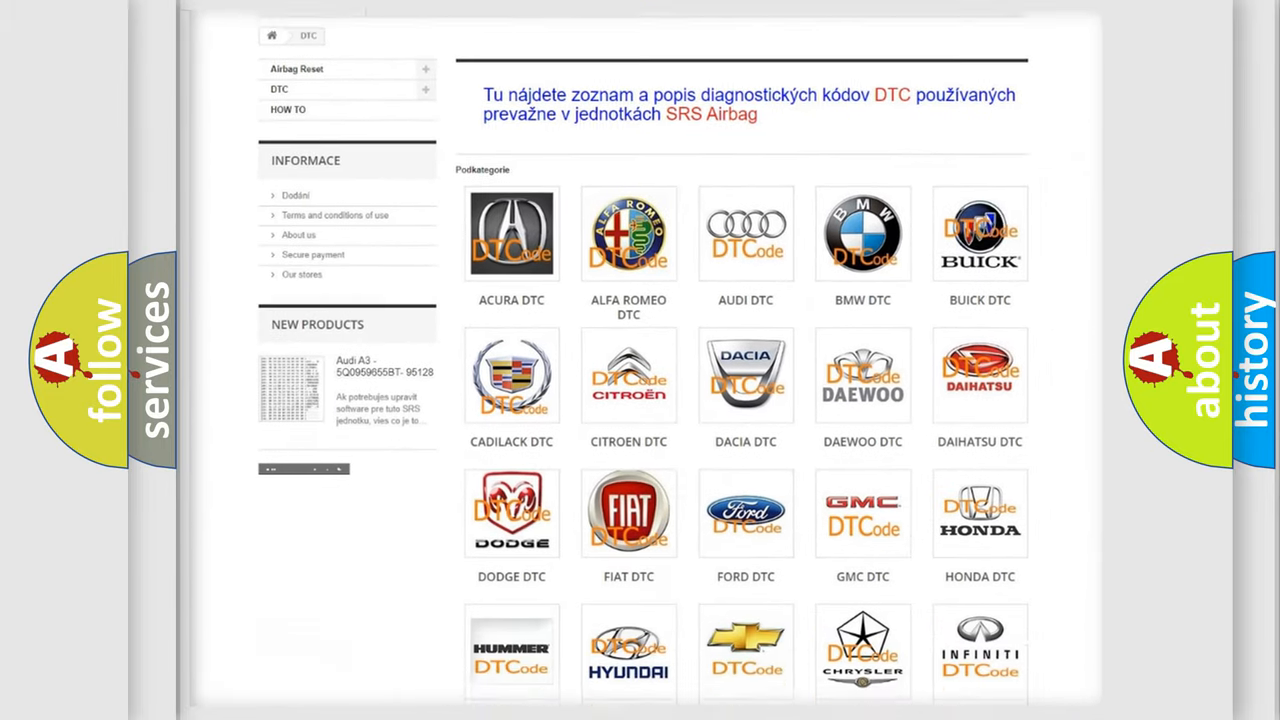
scroll("down", 3)
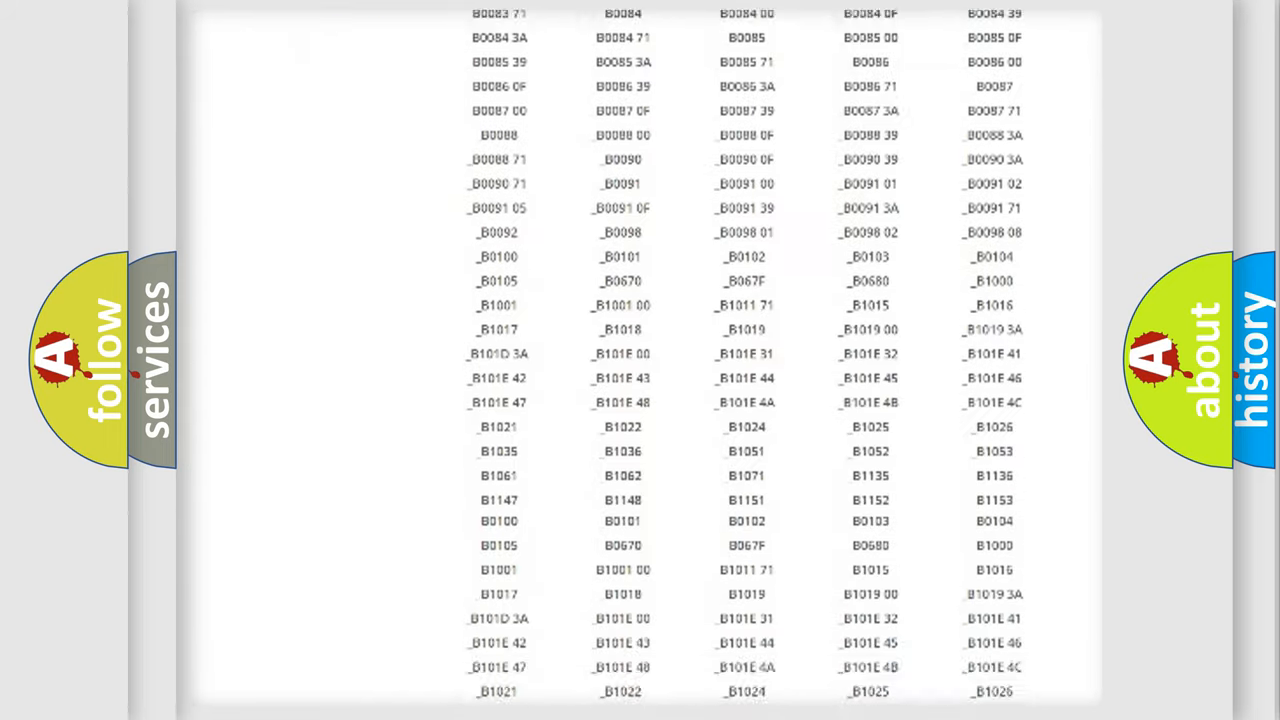
scroll("up", 3)
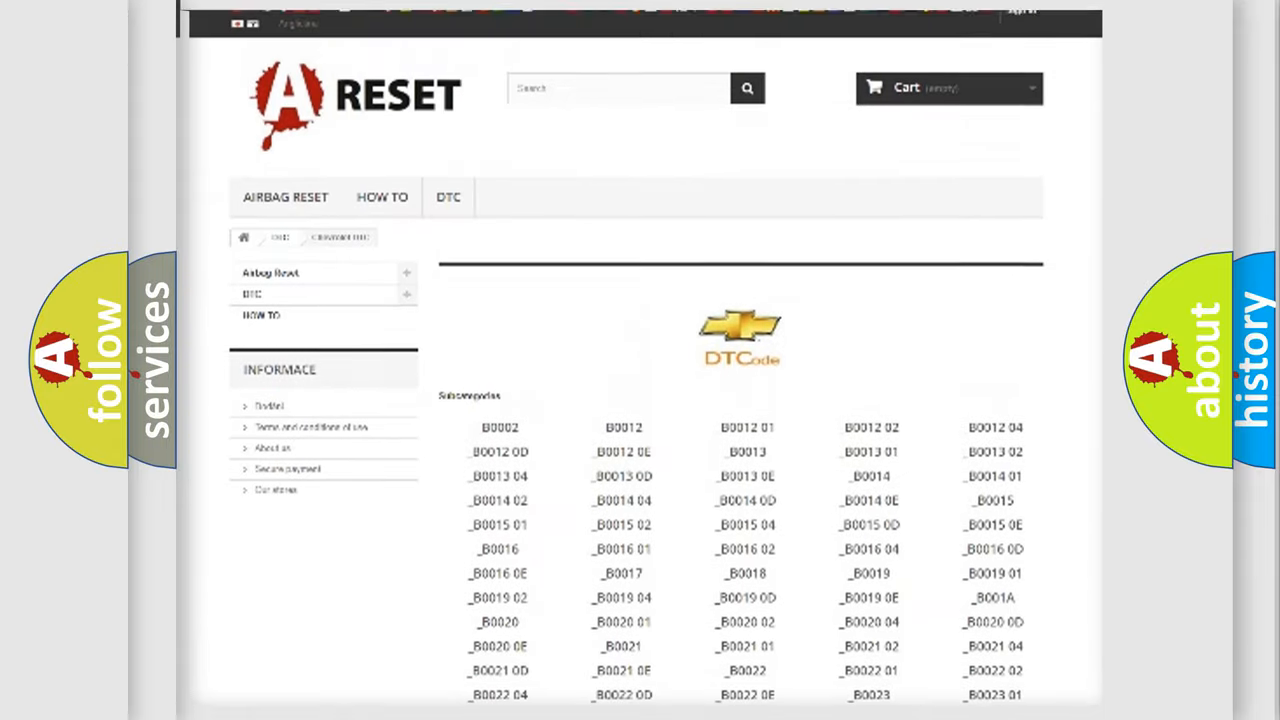